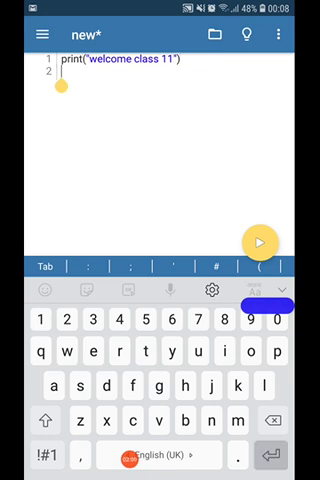
Add print(2+4) as line 2 below print('welcome class 11')
{"action": "type", "text": "print(2+"}
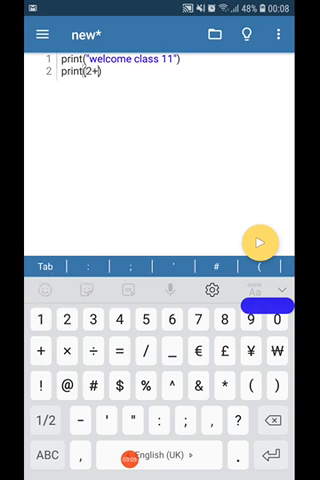
{"action": "type", "text": "4"}
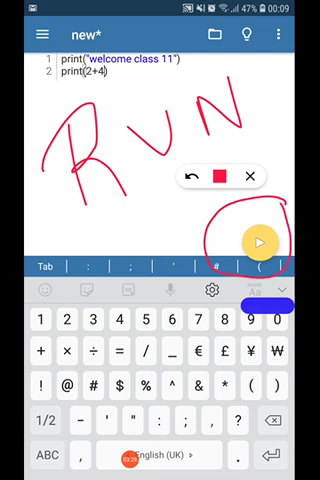
{"action": "left_click", "coordinate": [248, 176]}
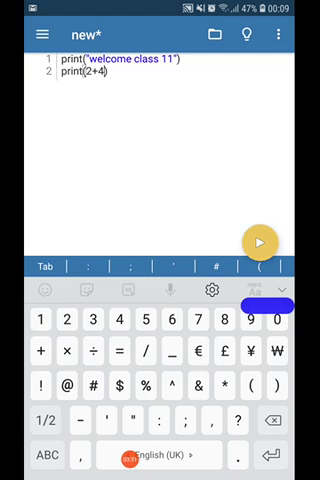
Run the script so the terminal prints 'welcome class 11', 6, then 'Program finished'
{"action": "left_click", "coordinate": [262, 240]}
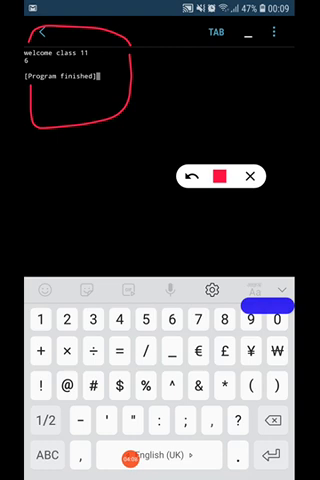
{"action": "left_click", "coordinate": [248, 176]}
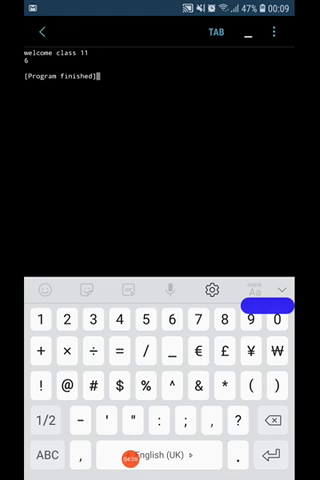